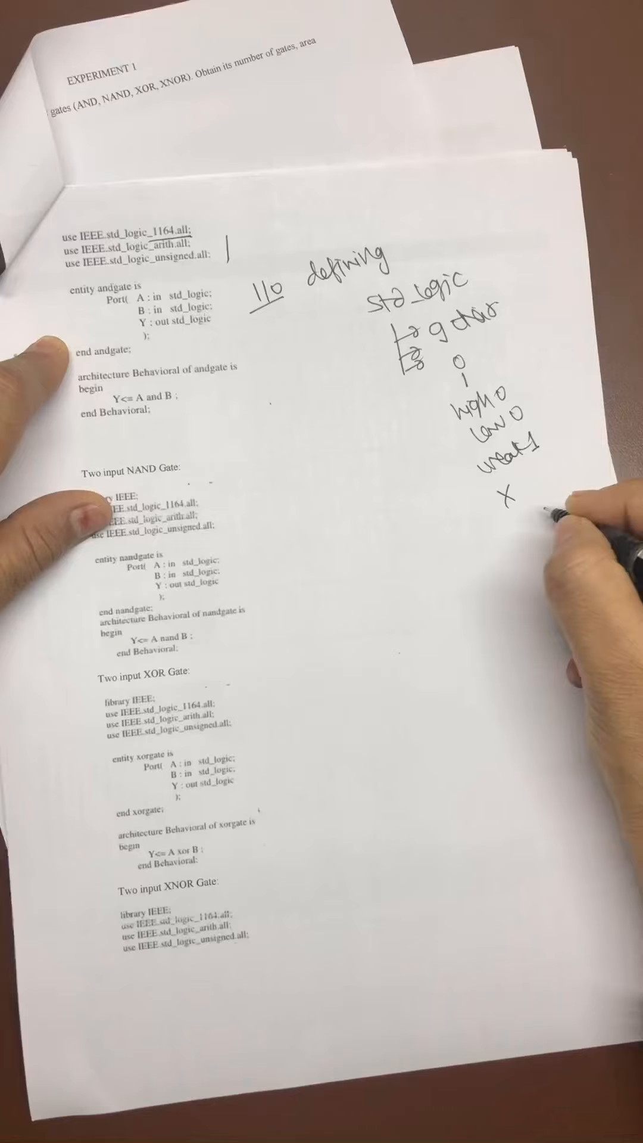
{"action": "type", "text": "Z"}
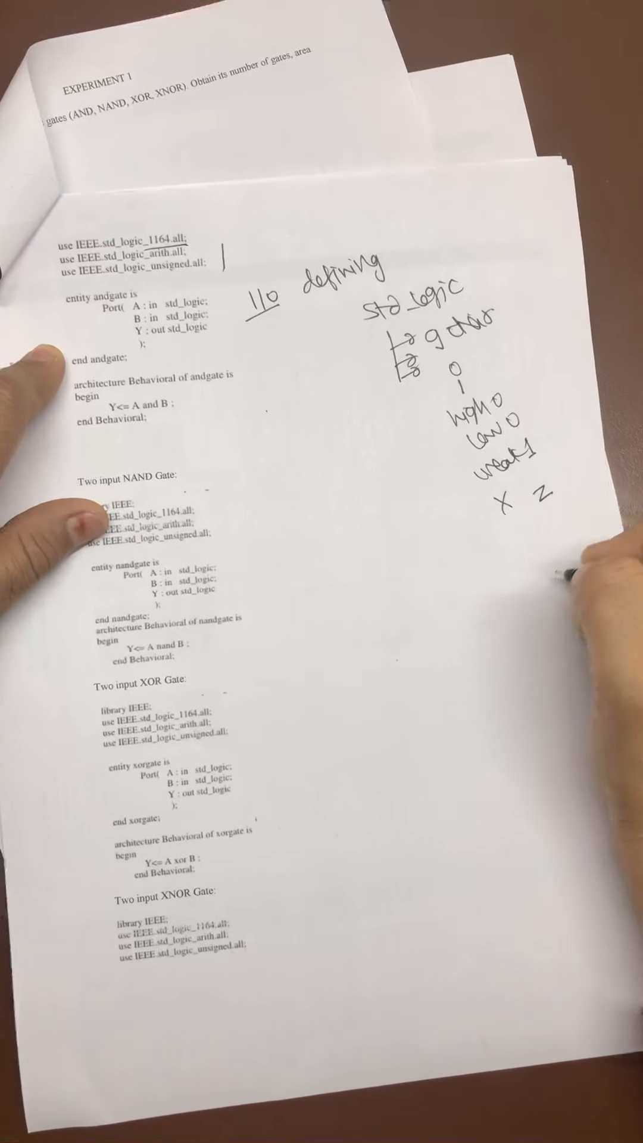